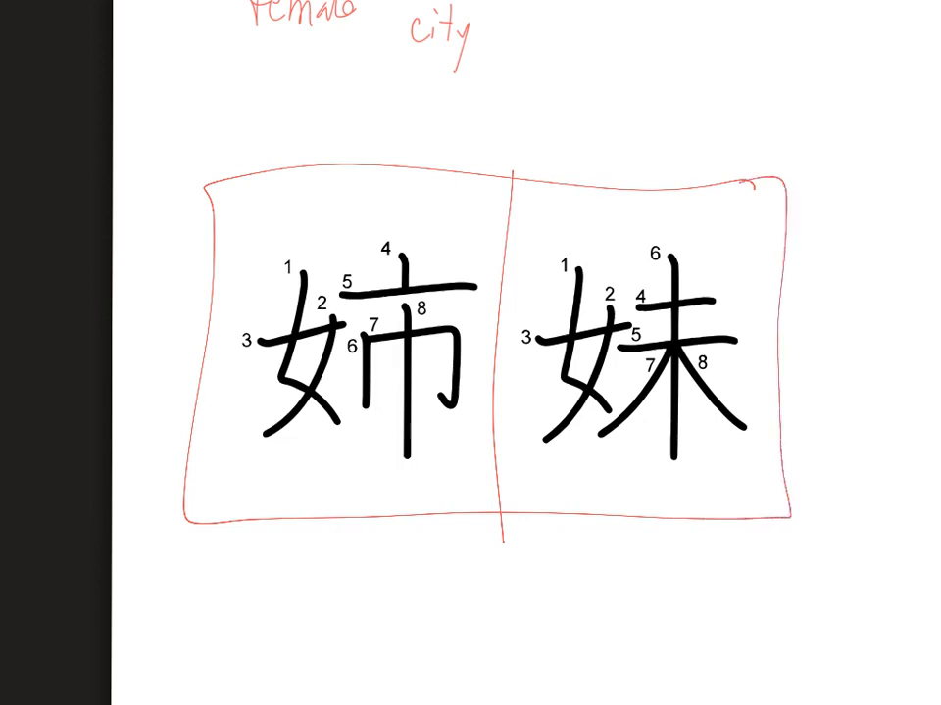
Draw a red divider line between 姉 and 妹 inside the box.
{"action": "left_click_drag", "start_coordinate": [367, 137], "coordinate": [578, 123]}
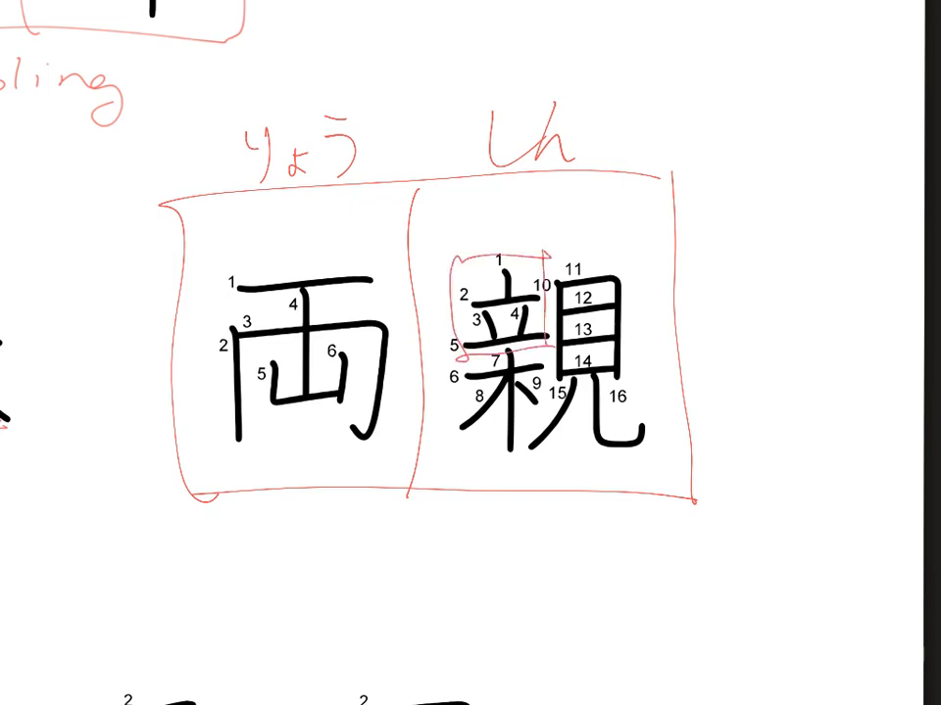
Label the parts of 親 as stand, tree, eye (boxed) and leg, and write 'to see'.
{"action": "type", "text": "stand"}
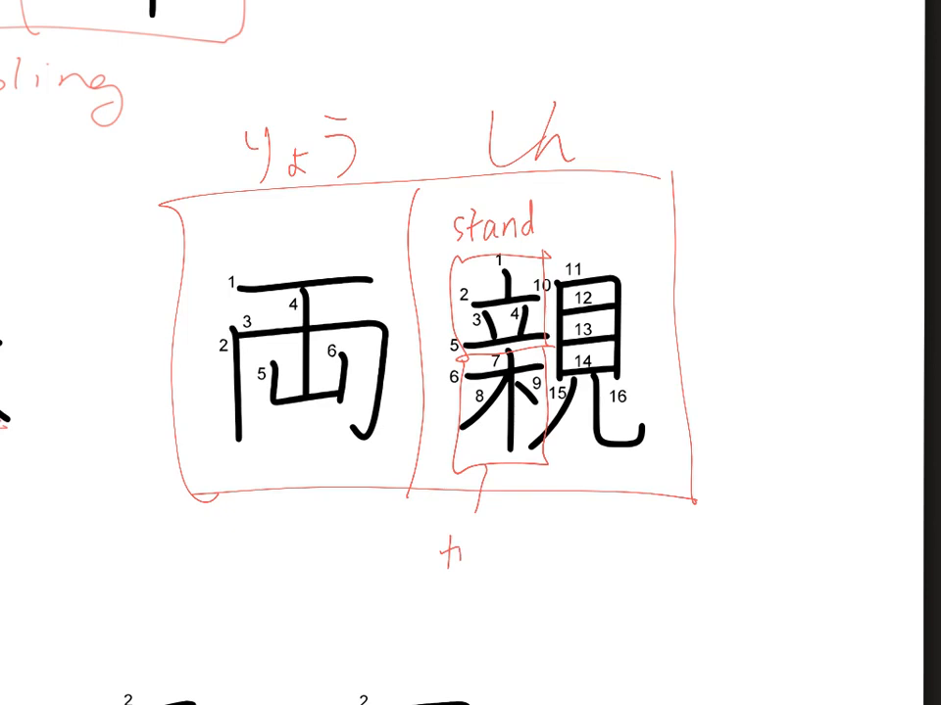
{"action": "type", "text": "tree"}
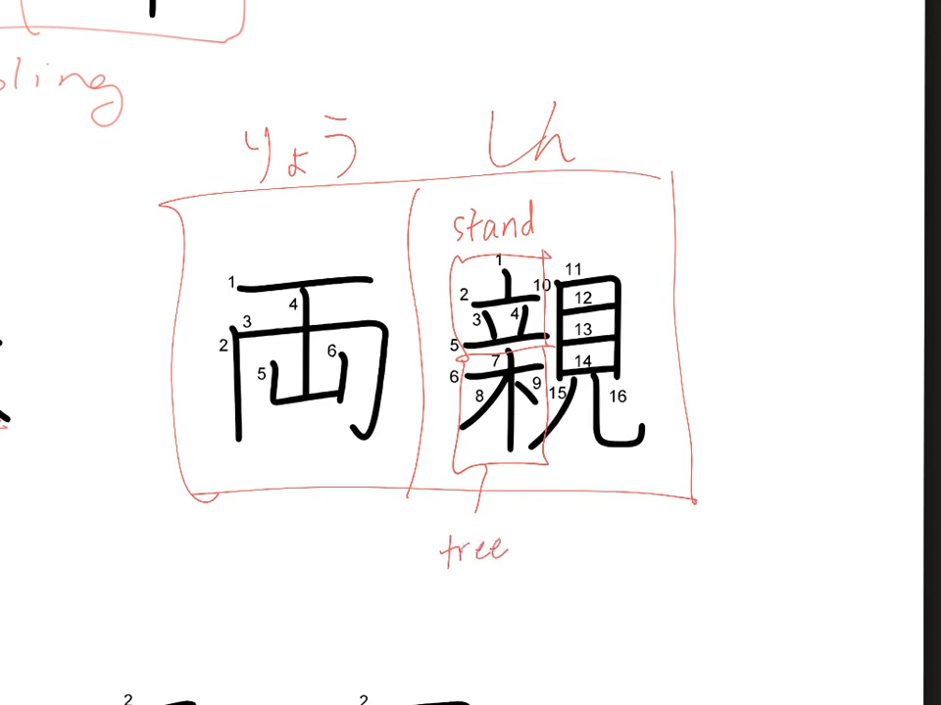
{"action": "left_click_drag", "start_coordinate": [534, 250], "coordinate": [637, 392]}
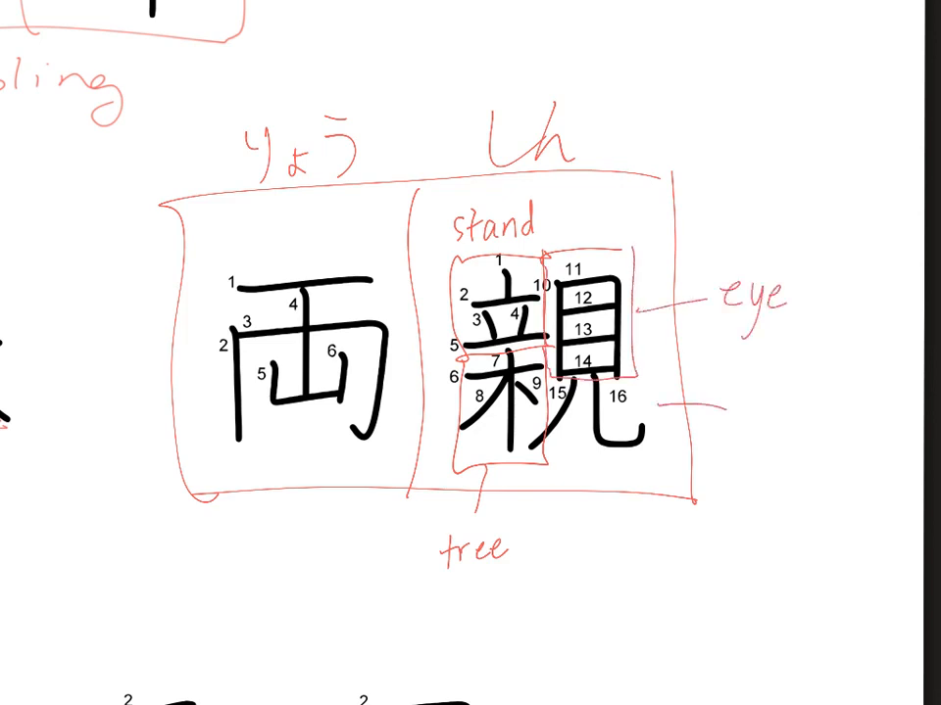
{"action": "type", "text": "leo"}
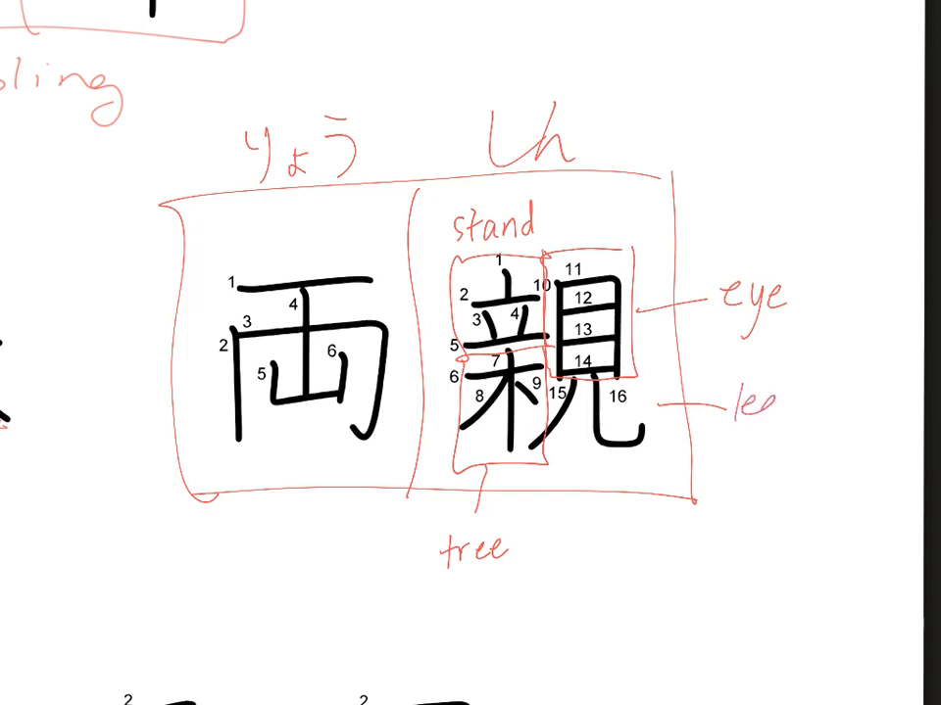
{"action": "type", "text": "to see"}
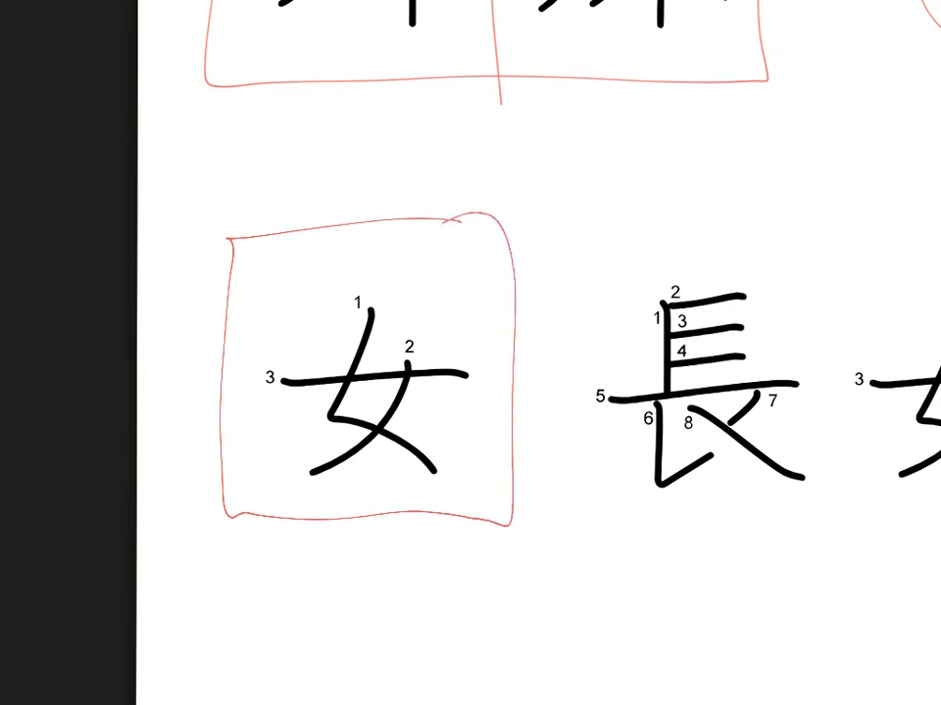
Box 長女 in red and write annotations beneath the compound.
{"action": "left_click_drag", "start_coordinate": [294, 156], "coordinate": [367, 191]}
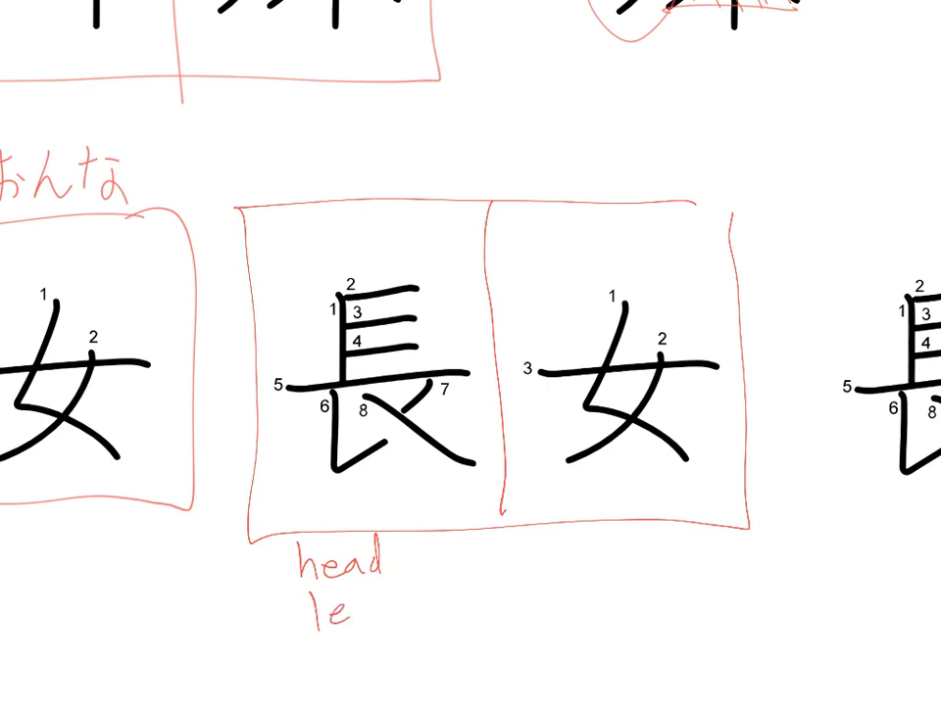
{"action": "type", "text": "ac"}
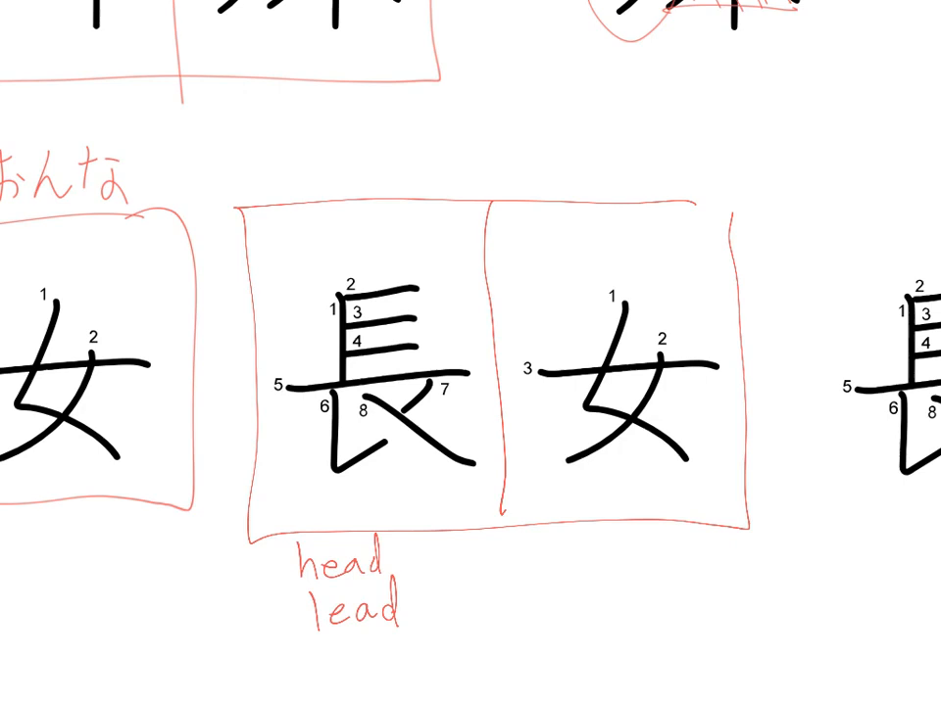
{"action": "type", "text": "ち"}
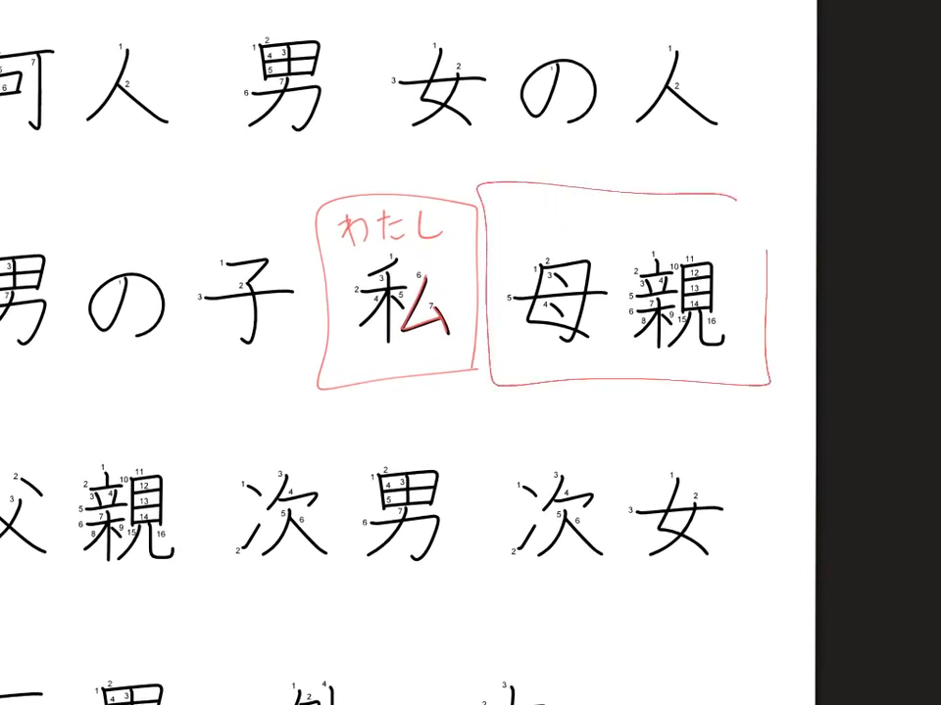
Scroll down the sheet to the 父親 and 次男/次女 rows.
{"action": "scroll", "scroll_direction": "down", "scroll_amount": 3}
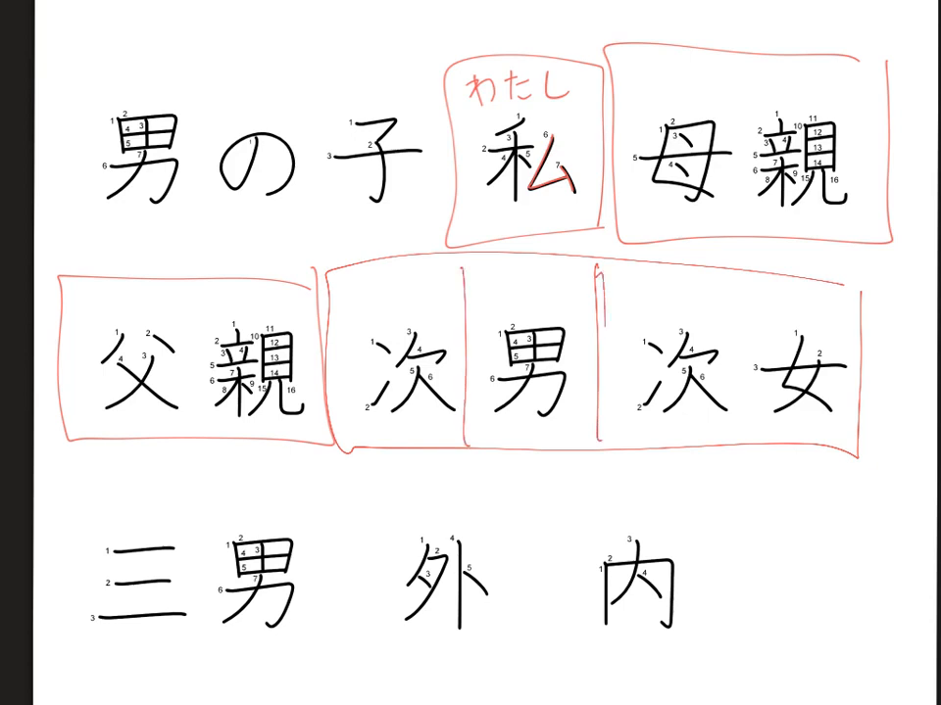
Write 'next' above the first 次 and mark it with an arrow.
{"action": "left_click_drag", "start_coordinate": [593, 284], "coordinate": [593, 451]}
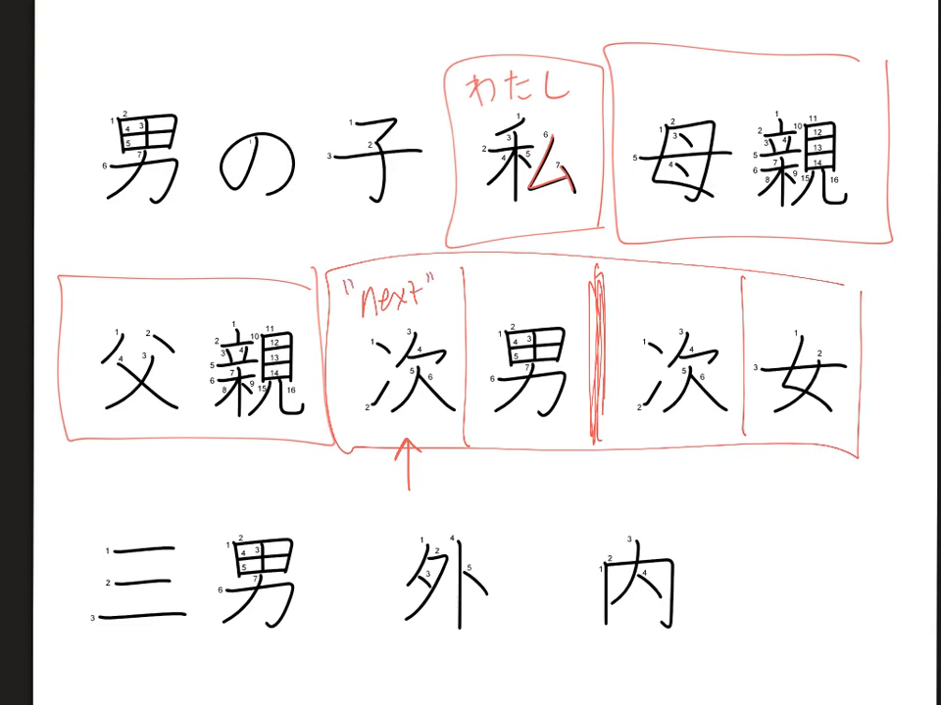
{"action": "left_click", "coordinate": [632, 303]}
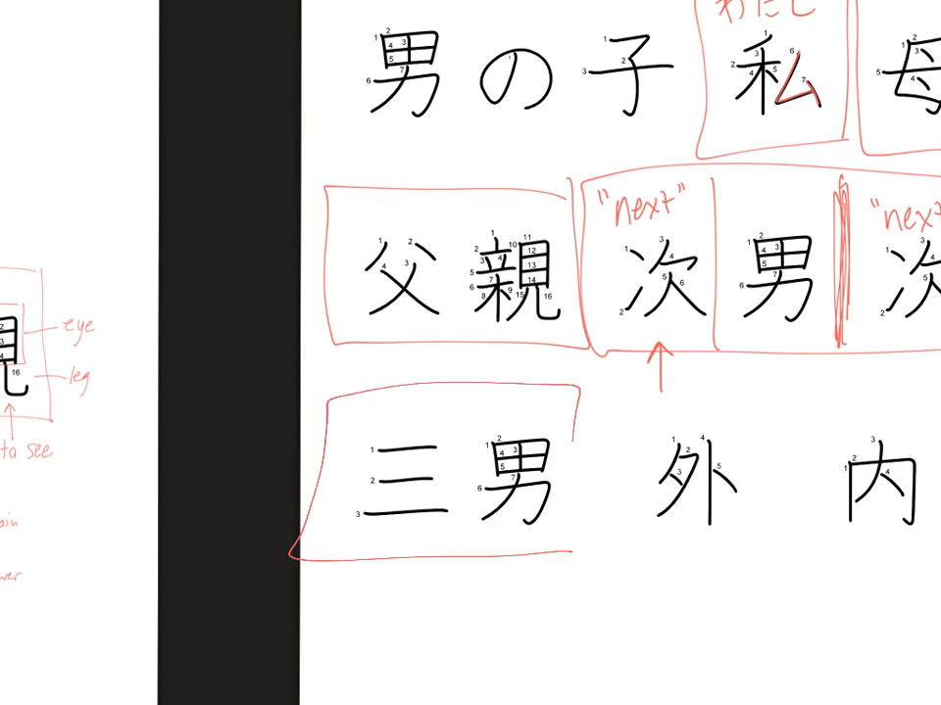
Outline 三男 in red, then break 外 down with an arrow and bracket to タ.
{"action": "left_click_drag", "start_coordinate": [461, 402], "coordinate": [460, 563]}
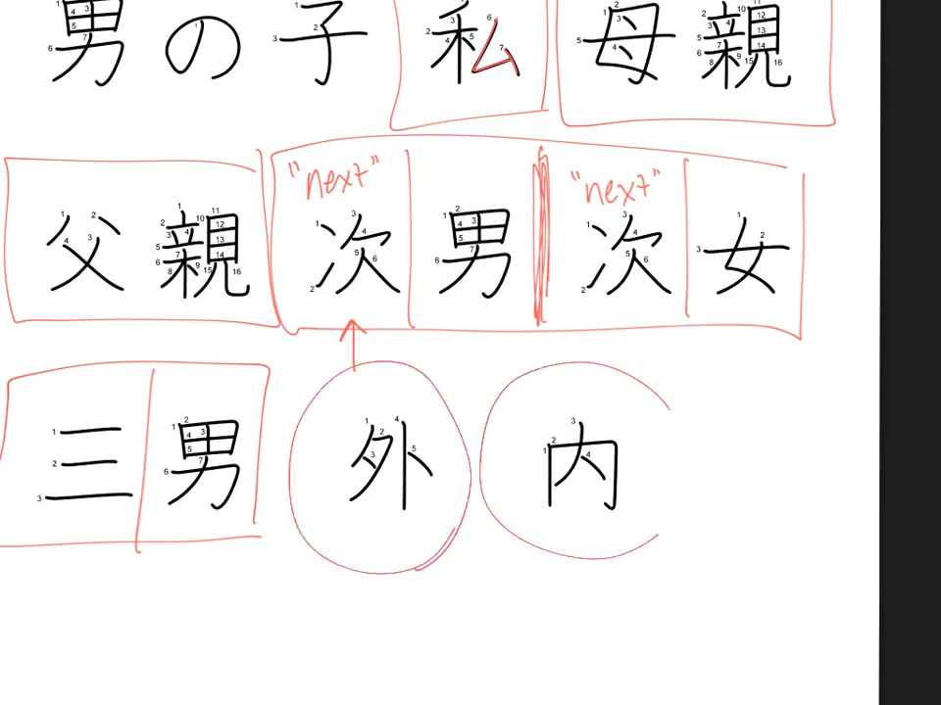
{"action": "scroll", "scroll_direction": "down", "scroll_amount": 3}
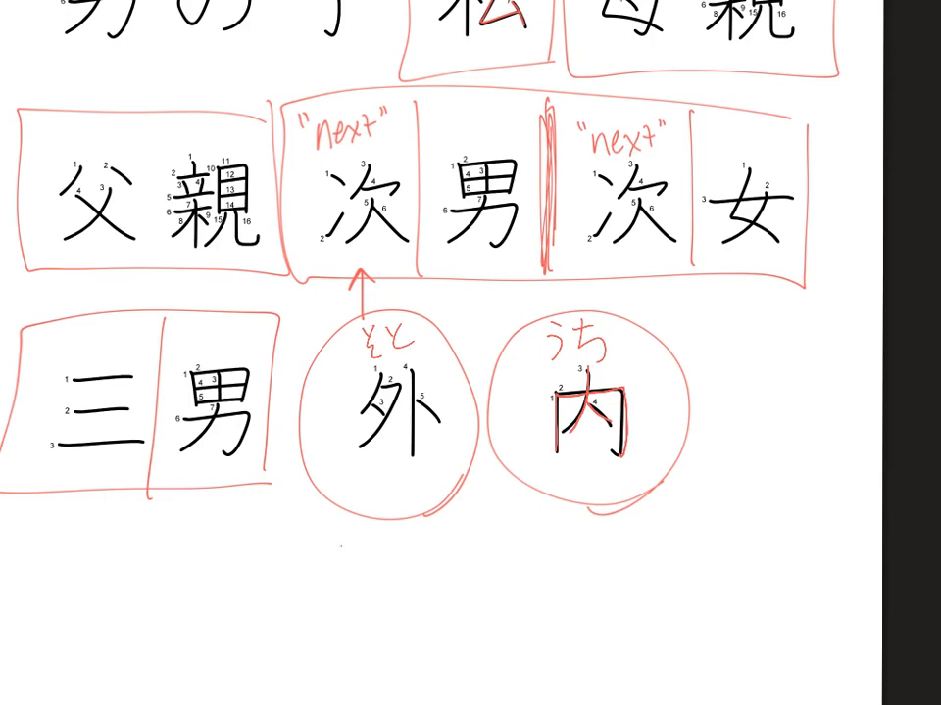
{"action": "left_click_drag", "start_coordinate": [321, 578], "coordinate": [370, 470]}
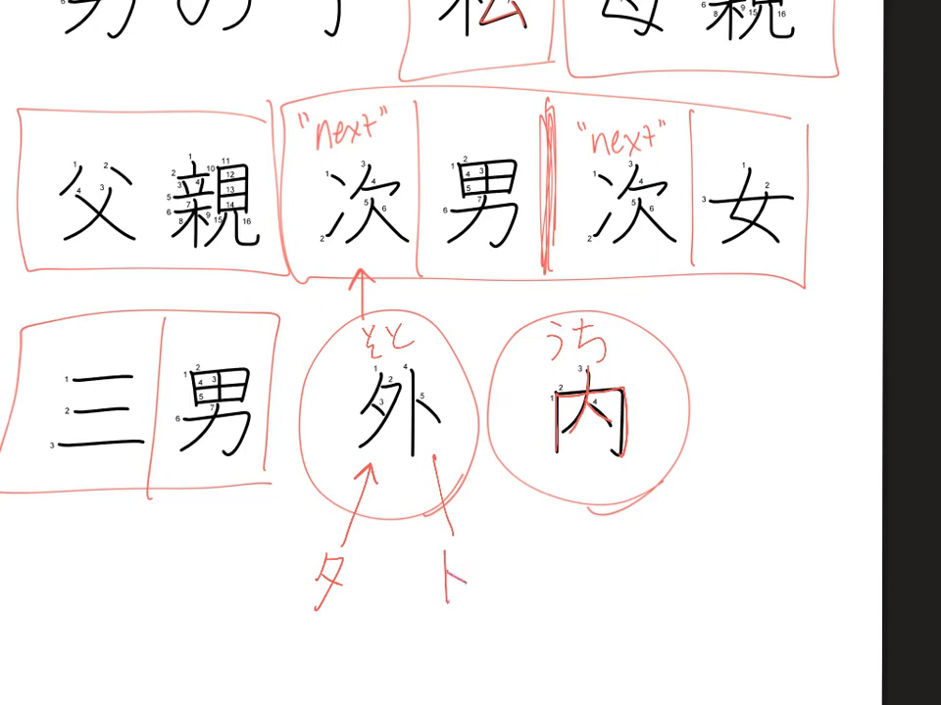
{"action": "left_click_drag", "start_coordinate": [285, 554], "coordinate": [279, 617]}
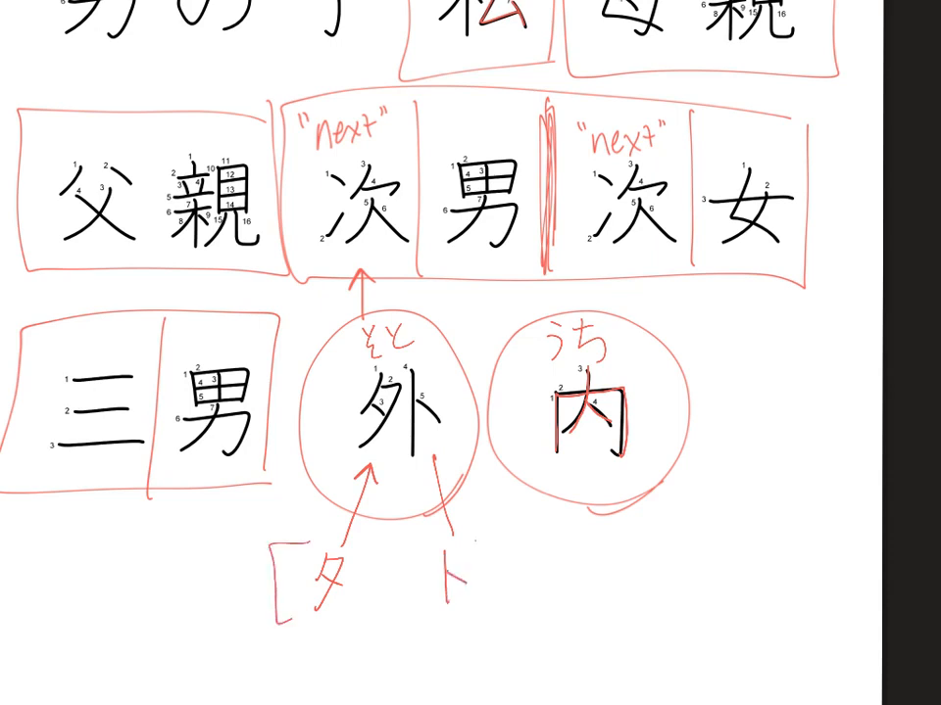